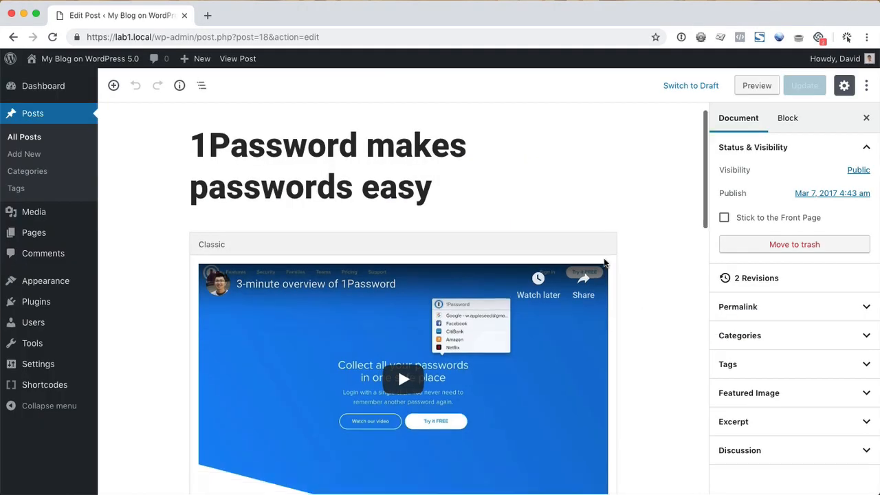
Step: Add a question mark after 'bank' and convert the classic content into separate blocks
{"action": "scroll", "scroll_direction": "down", "scroll_amount": 3}
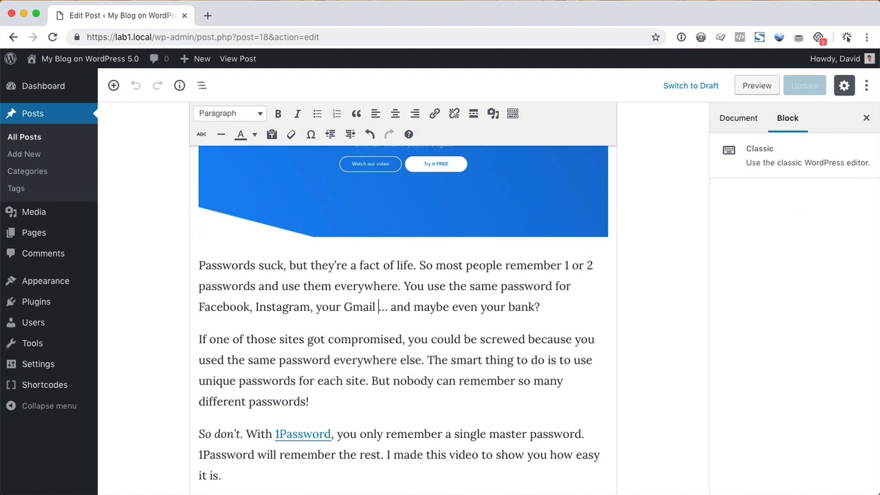
{"action": "type", "text": "?"}
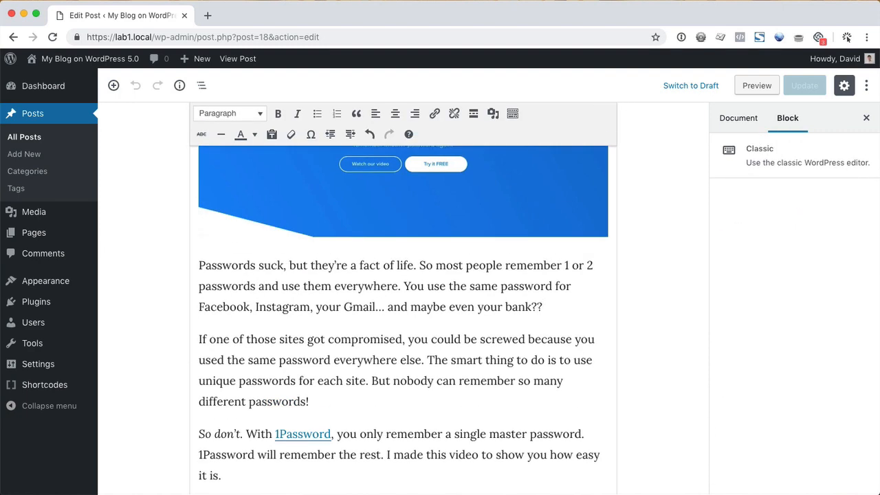
{"action": "left_click", "coordinate": [627, 113]}
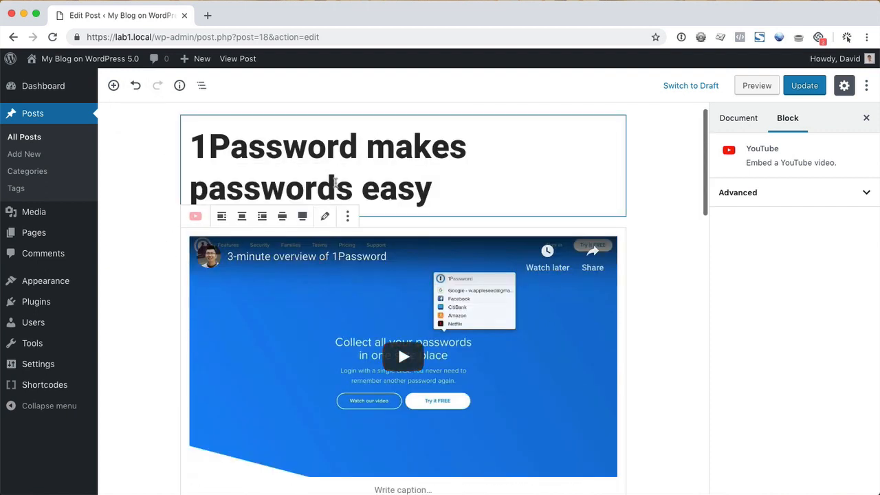
{"action": "mouse_move", "coordinate": [337, 182]}
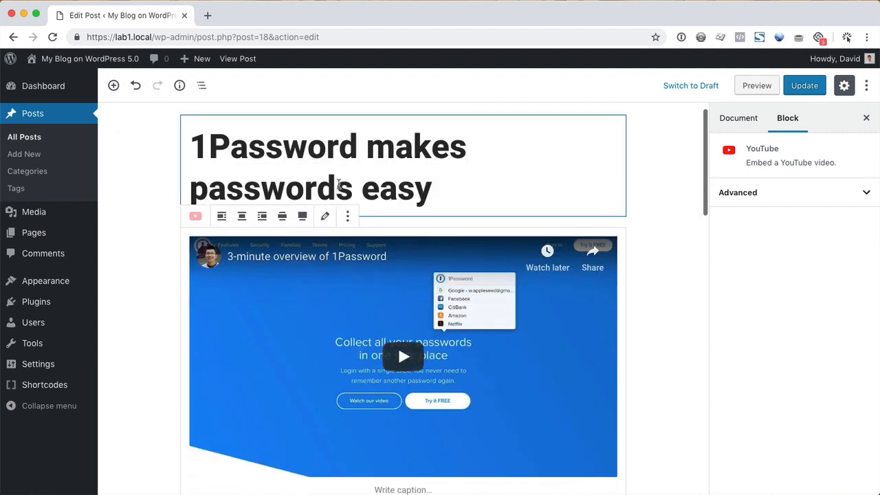
Step: Give the 'Passwords suck' paragraph a yellow background and leave Drop Cap turned off
{"action": "scroll", "scroll_direction": "down", "scroll_amount": 3}
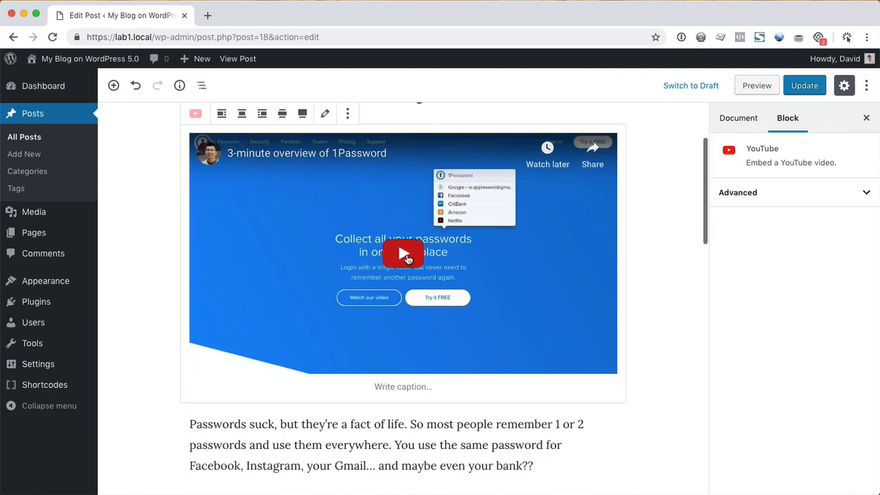
{"action": "scroll", "scroll_direction": "down", "scroll_amount": 3}
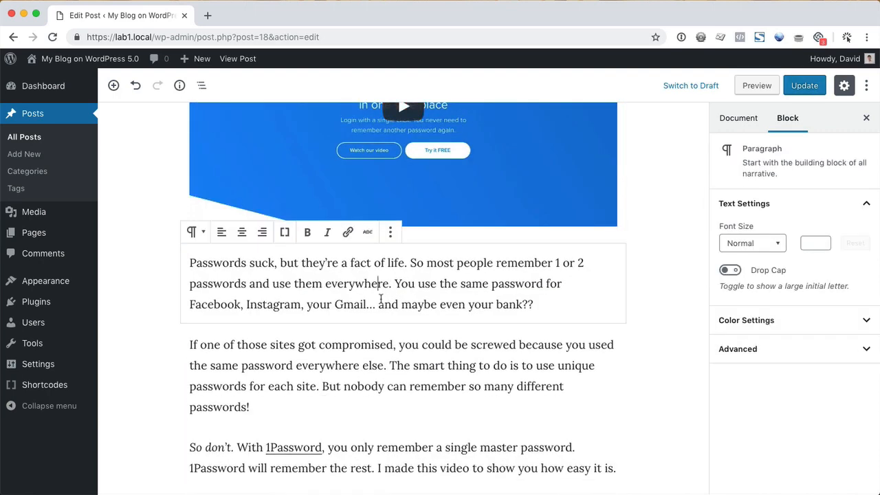
{"action": "mouse_move", "coordinate": [817, 295]}
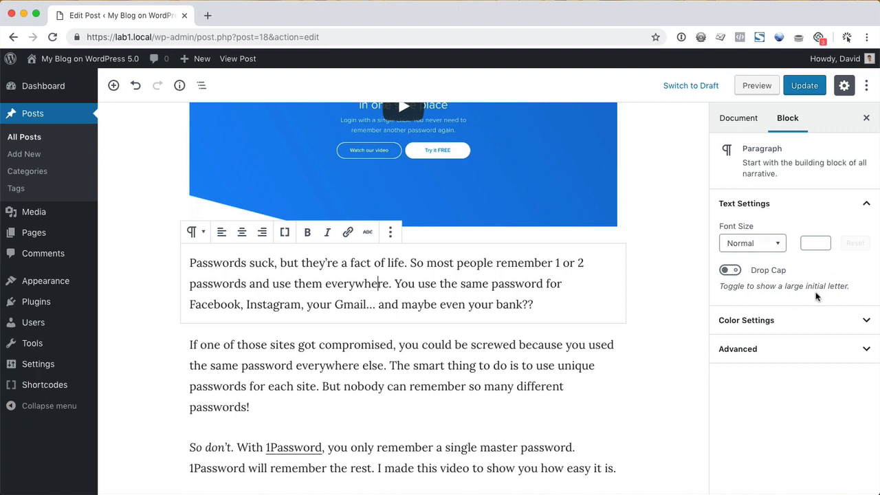
{"action": "left_click", "coordinate": [728, 269]}
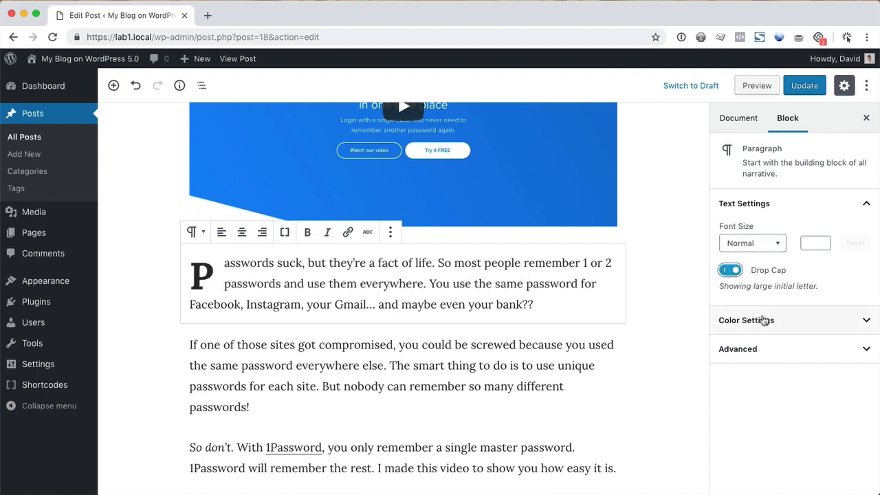
{"action": "left_click", "coordinate": [745, 319]}
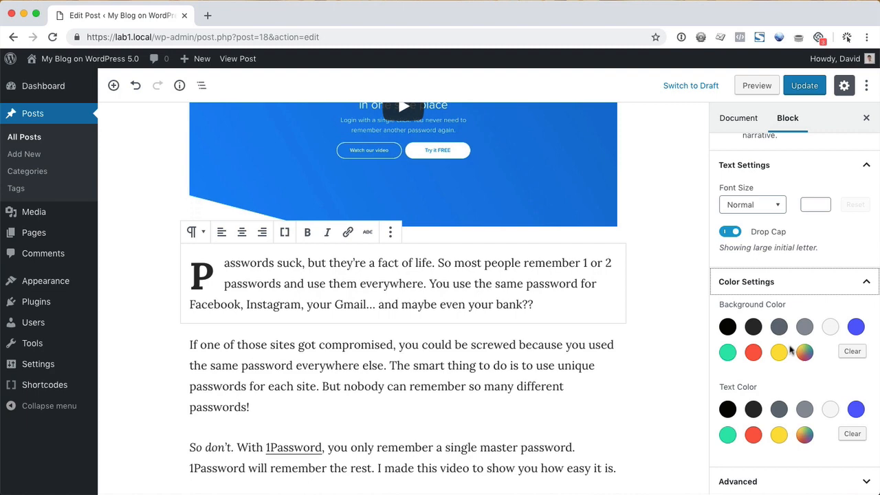
{"action": "left_click", "coordinate": [778, 351]}
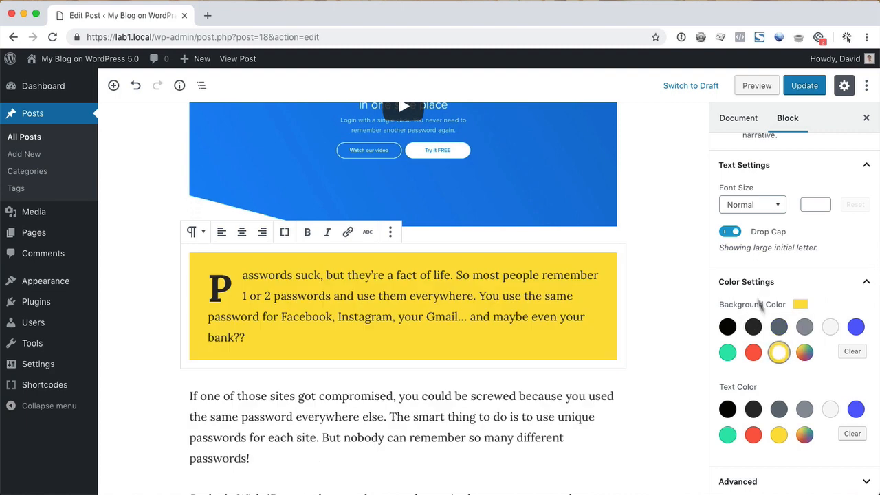
{"action": "left_click", "coordinate": [729, 231]}
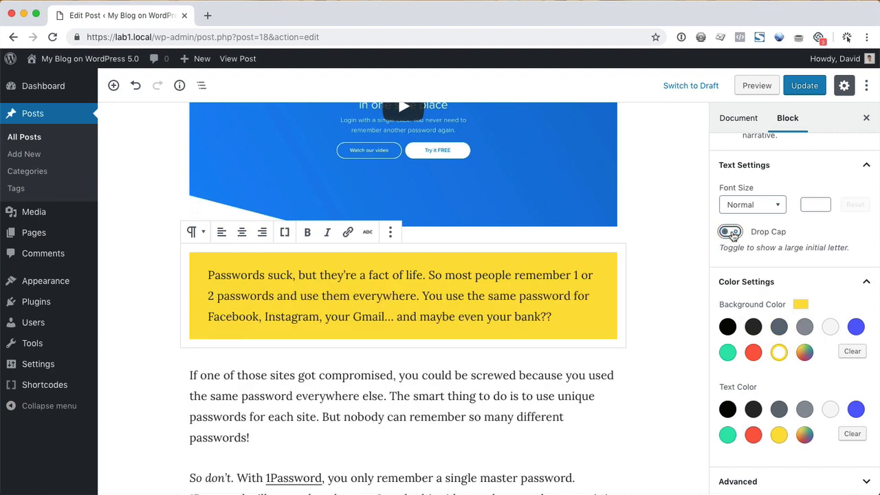
{"action": "left_click", "coordinate": [729, 231]}
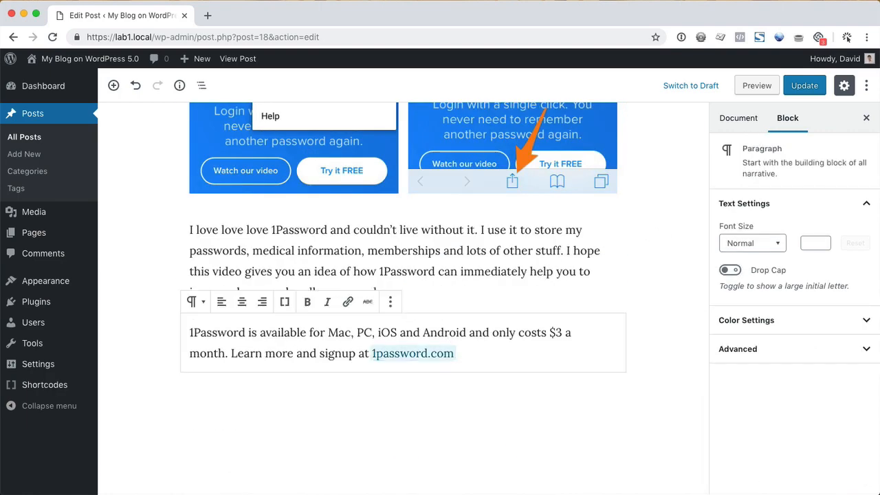
Step: Browse the block library categories to add a block after the last paragraph
{"action": "left_click", "coordinate": [162, 392]}
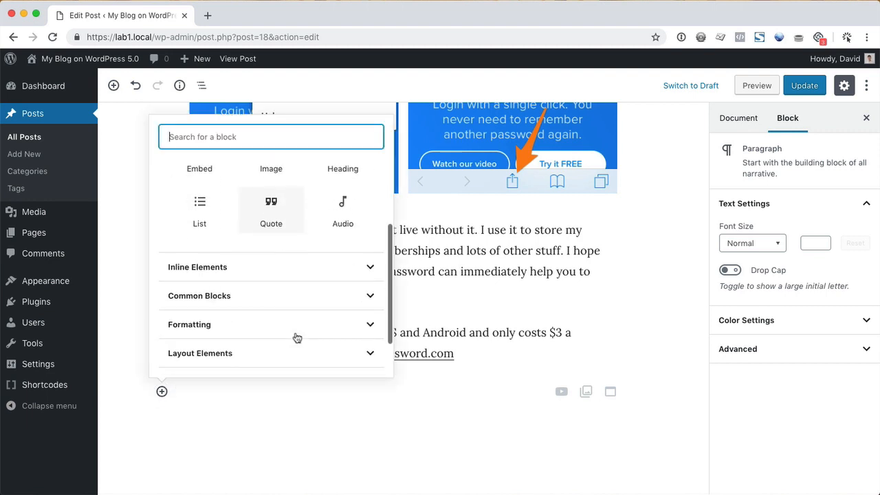
{"action": "left_click", "coordinate": [200, 352]}
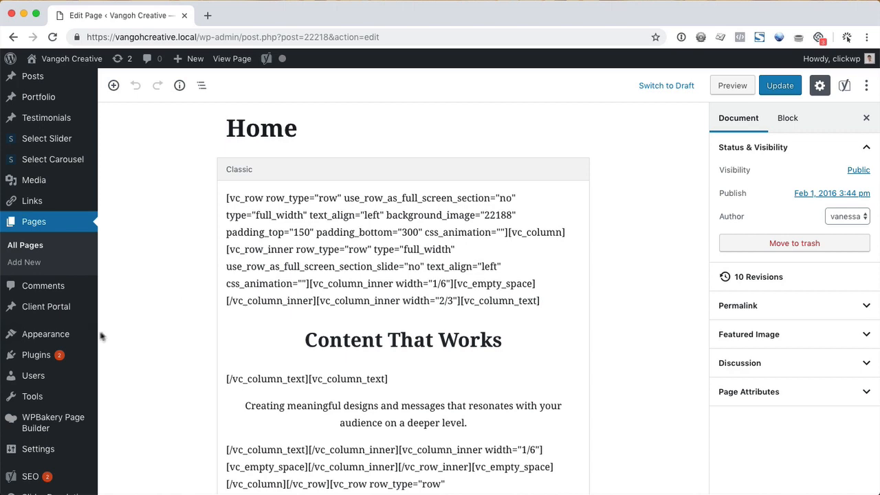
{"action": "mouse_move", "coordinate": [36, 354]}
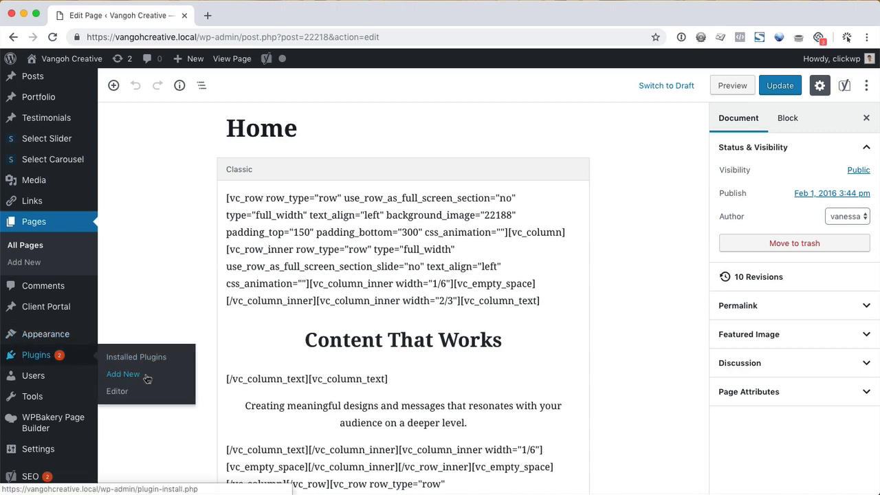
Step: Search Add Plugins for 'classic editor' and install the Classic Editor plugin
{"action": "left_click", "coordinate": [123, 374]}
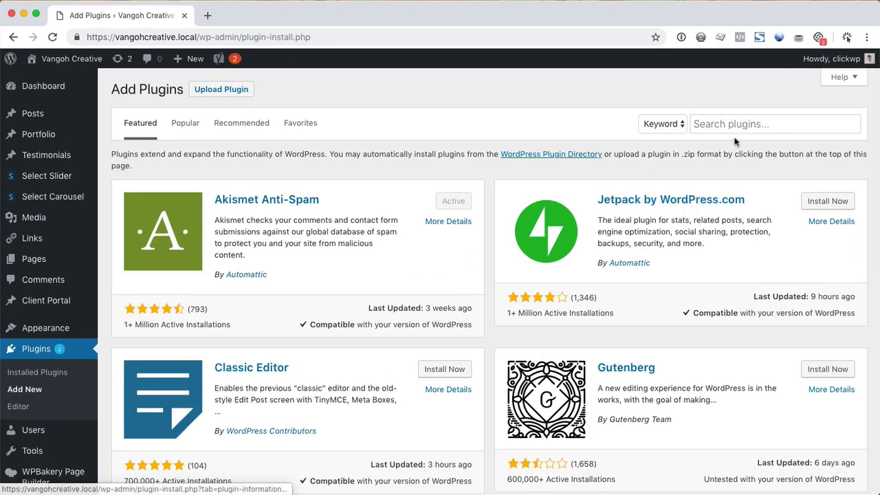
{"action": "type", "text": "classic editor"}
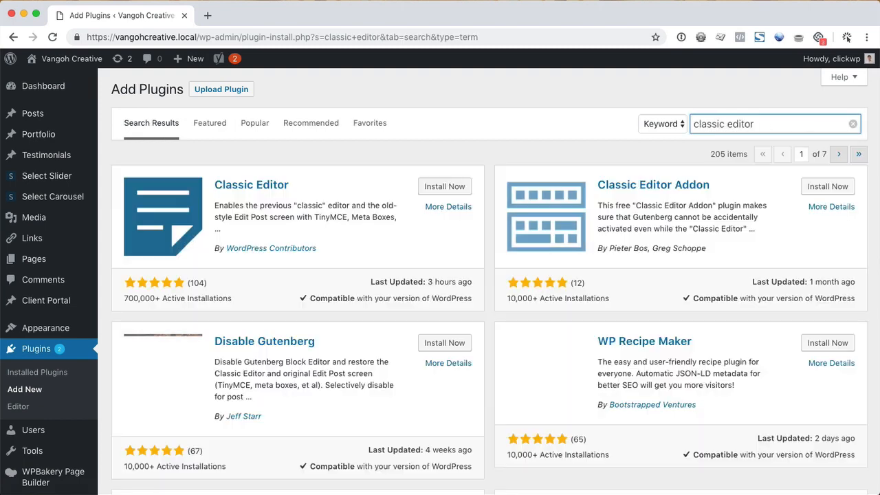
{"action": "left_click", "coordinate": [444, 187]}
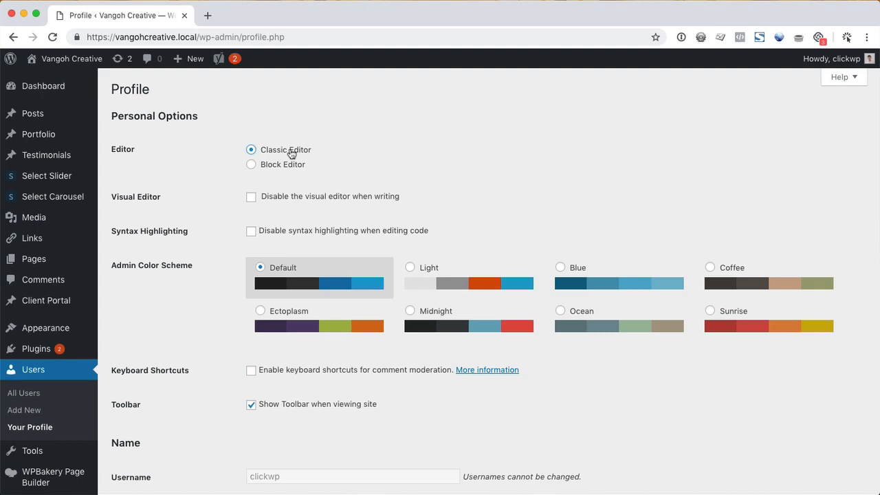
Step: Choose the classic editor for the user, update all listed plugins, and reopen the 1Password post
{"action": "left_click", "coordinate": [23, 127]}
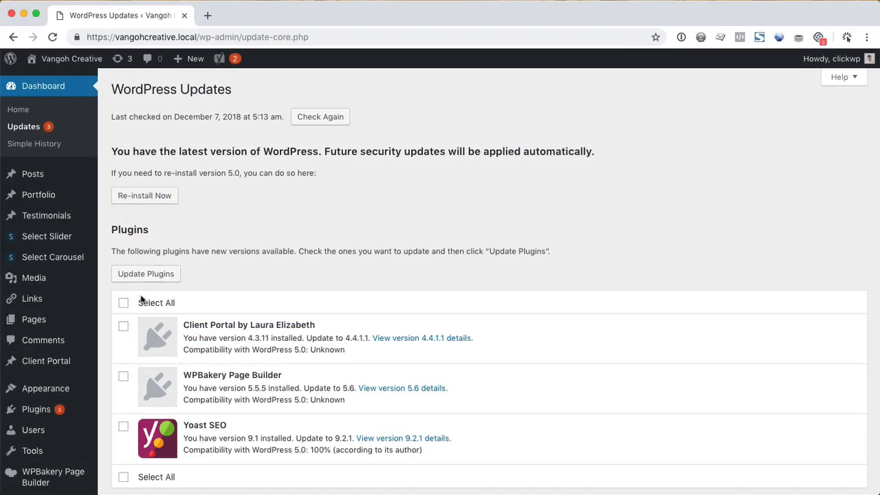
{"action": "left_click", "coordinate": [123, 302]}
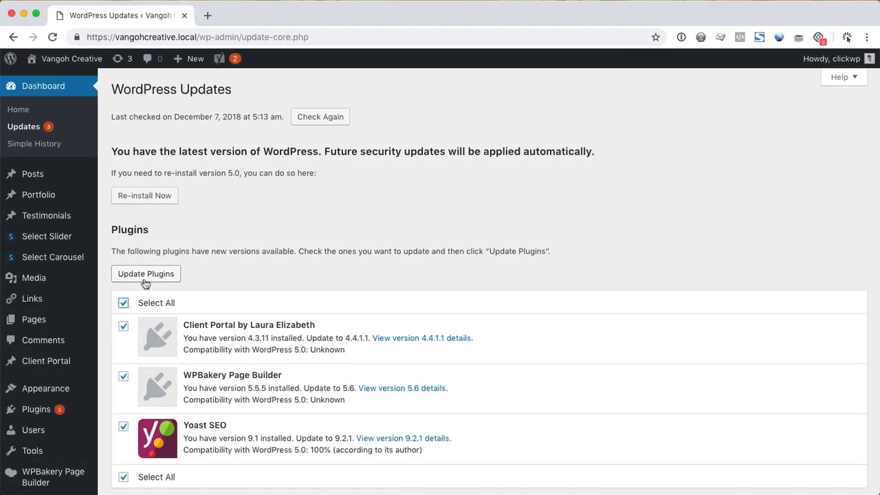
{"action": "left_click", "coordinate": [146, 273]}
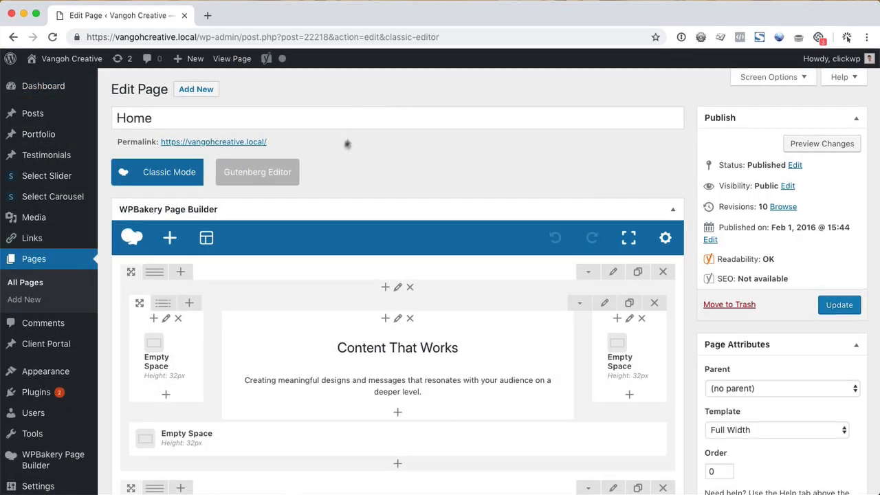
{"action": "left_click", "coordinate": [257, 172]}
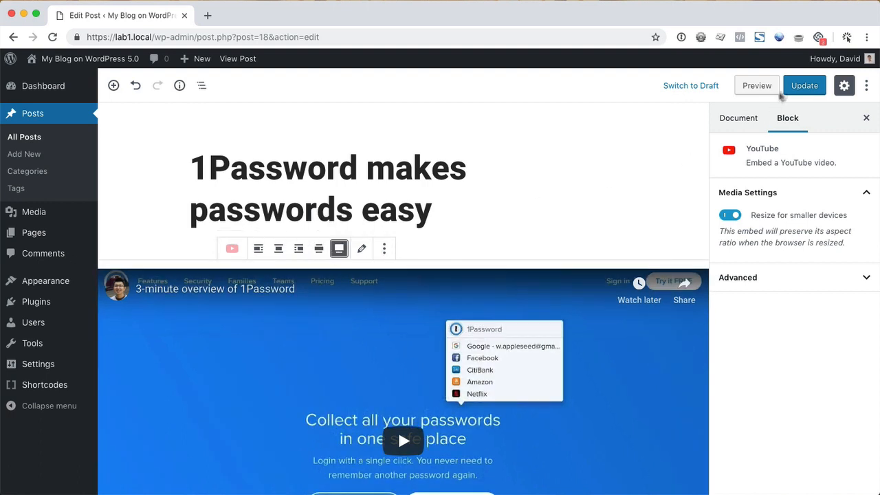
Step: Save the post's changes and add a new block at the end, searching for a Button block
{"action": "left_click", "coordinate": [804, 85]}
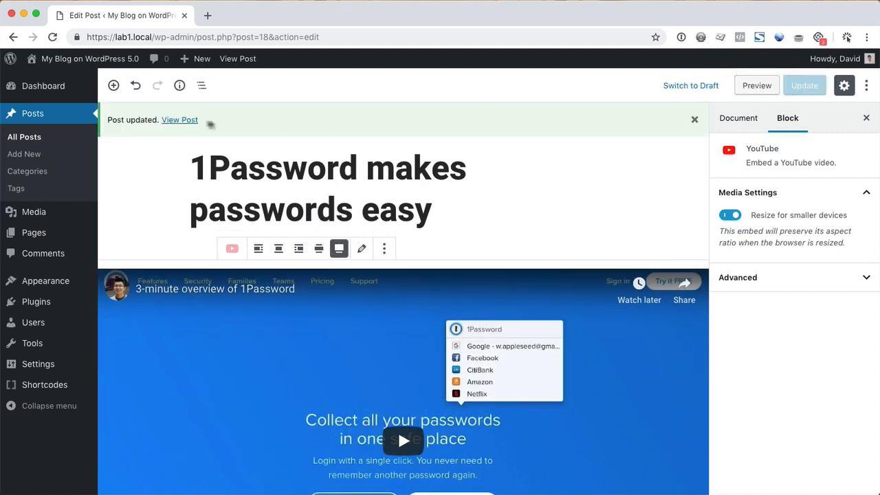
{"action": "left_click", "coordinate": [179, 120]}
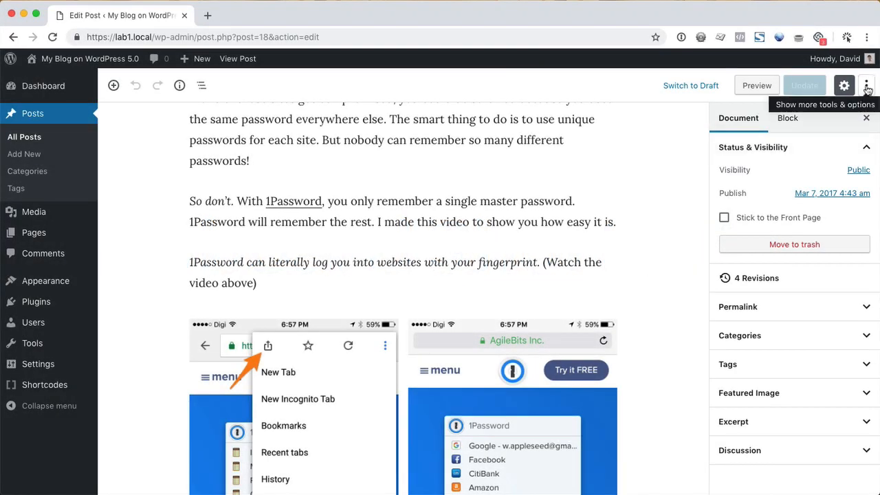
{"action": "left_click", "coordinate": [866, 86]}
{"action": "type", "text": "/"}
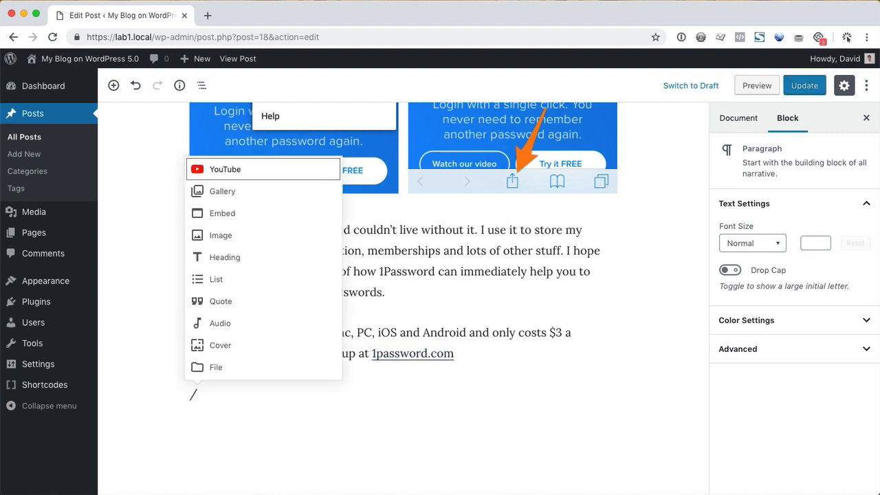
{"action": "type", "text": "butt"}
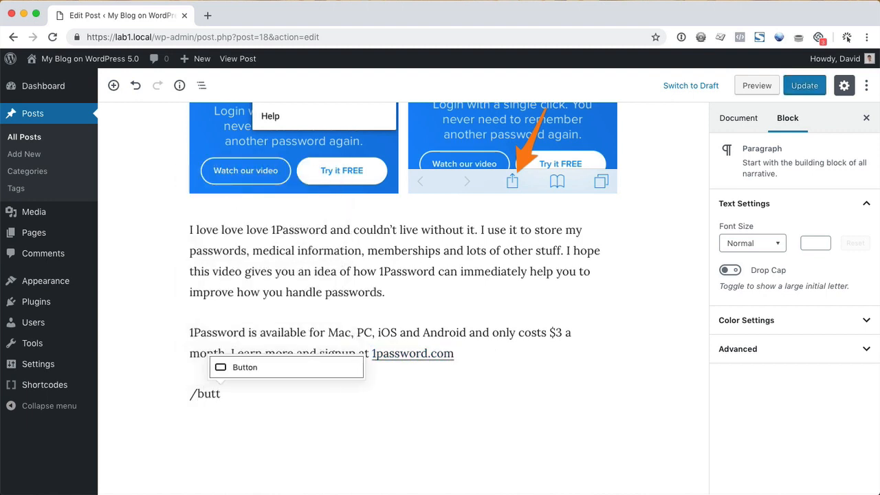
{"action": "left_click", "coordinate": [245, 365]}
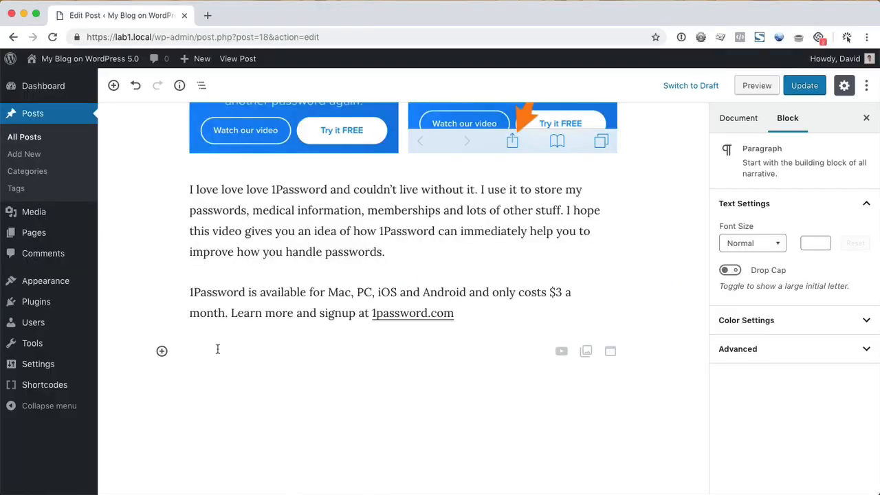
Step: Add a Classic block at the end of the post
{"action": "left_click", "coordinate": [162, 351]}
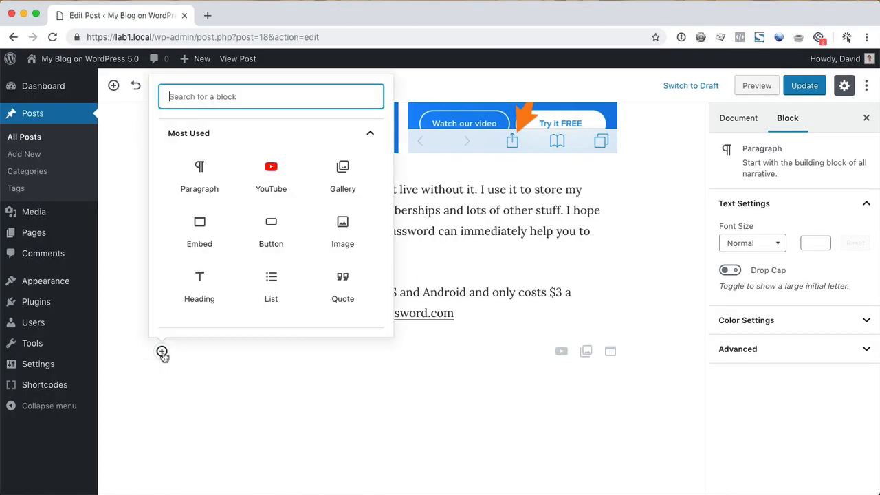
{"action": "type", "text": "clas"}
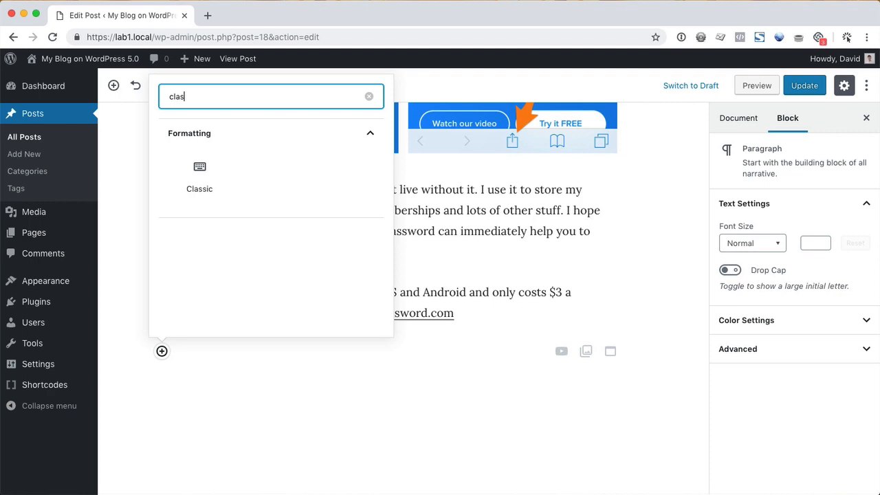
{"action": "left_click", "coordinate": [199, 179]}
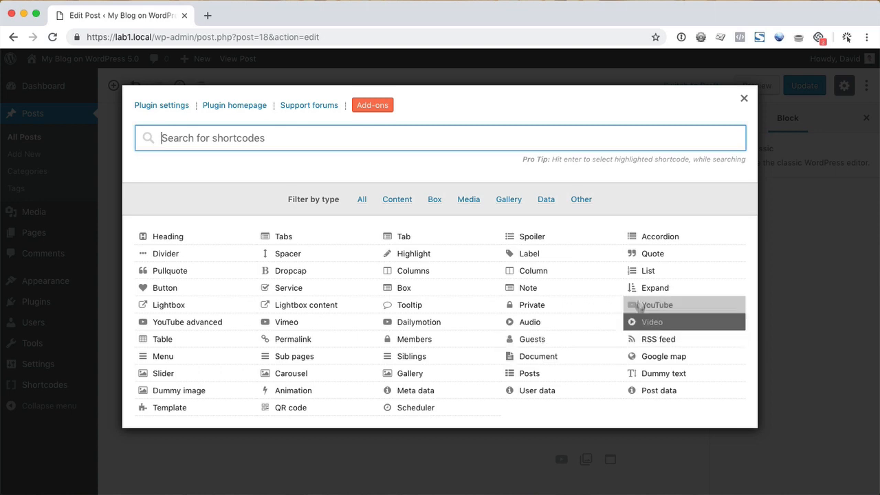
Step: Insert the Accordion shortcode with its three spoiler items after previewing it
{"action": "left_click", "coordinate": [660, 236]}
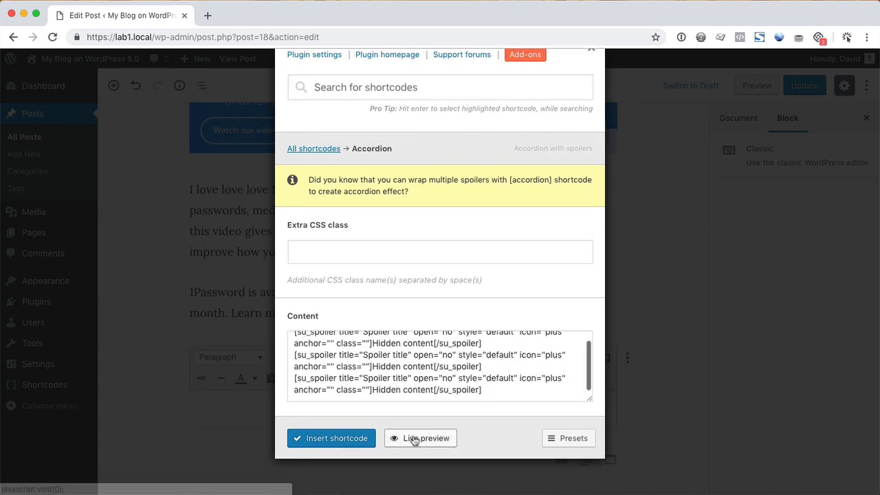
{"action": "left_click", "coordinate": [420, 438]}
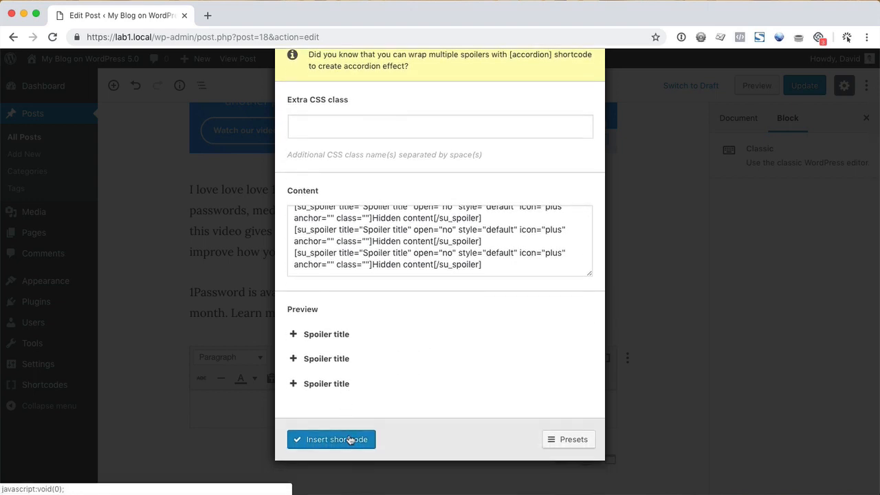
{"action": "left_click", "coordinate": [330, 440]}
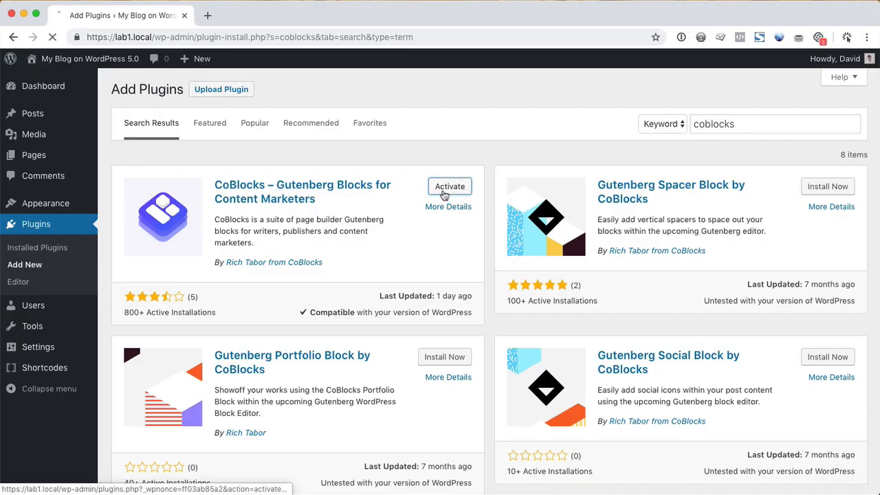
Step: Activate CoBlocks and add an accordion block with first item 'FAQ 1' answered 'FAQ Answer'
{"action": "left_click", "coordinate": [449, 187]}
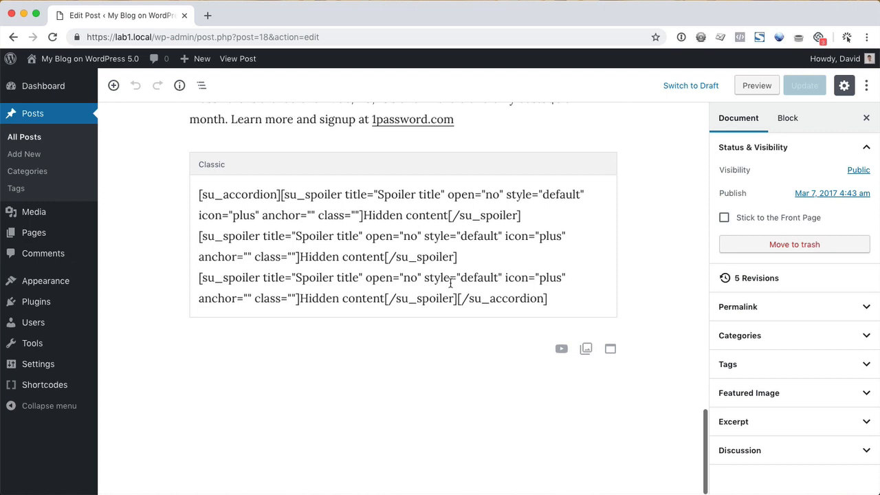
{"action": "type", "text": "/acc"}
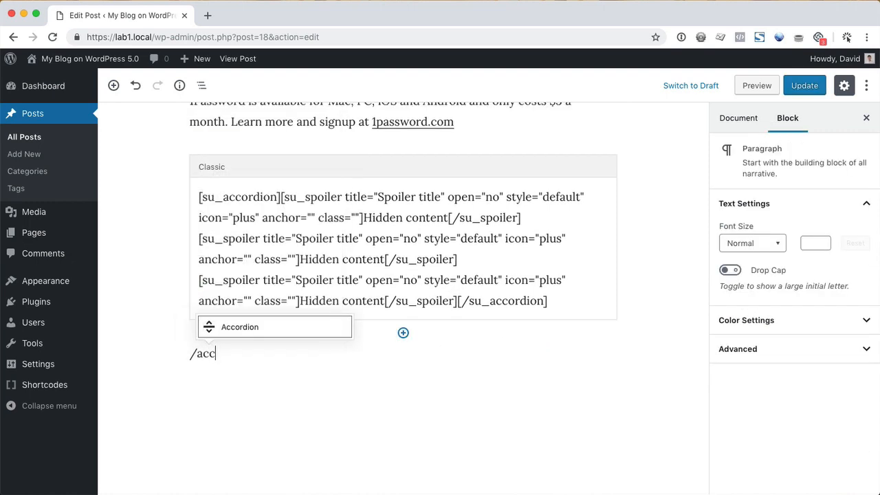
{"action": "left_click", "coordinate": [239, 327]}
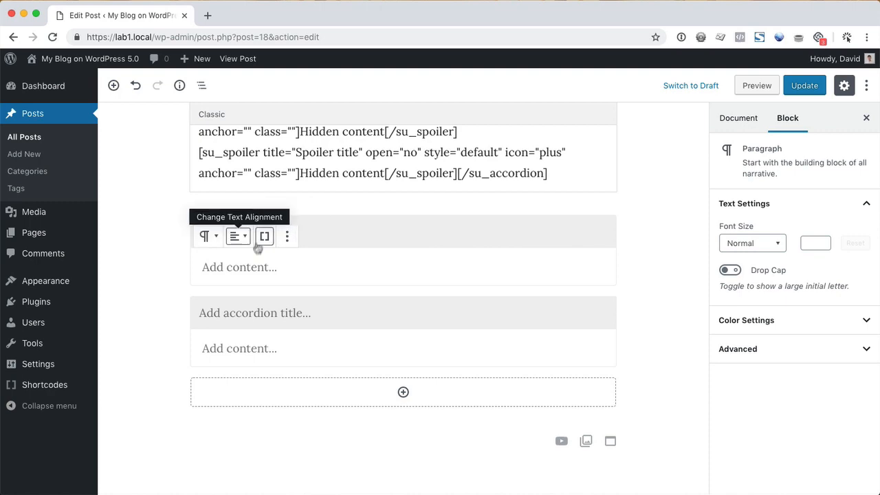
{"action": "type", "text": "FAQ Answer"}
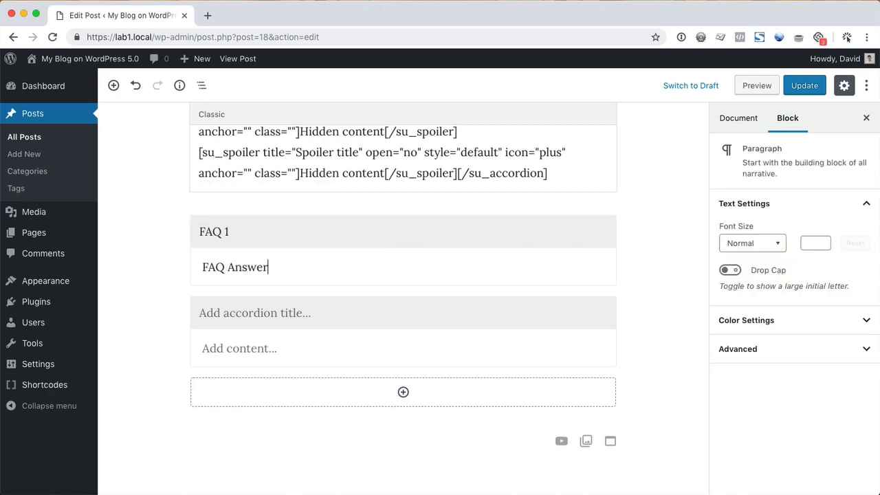